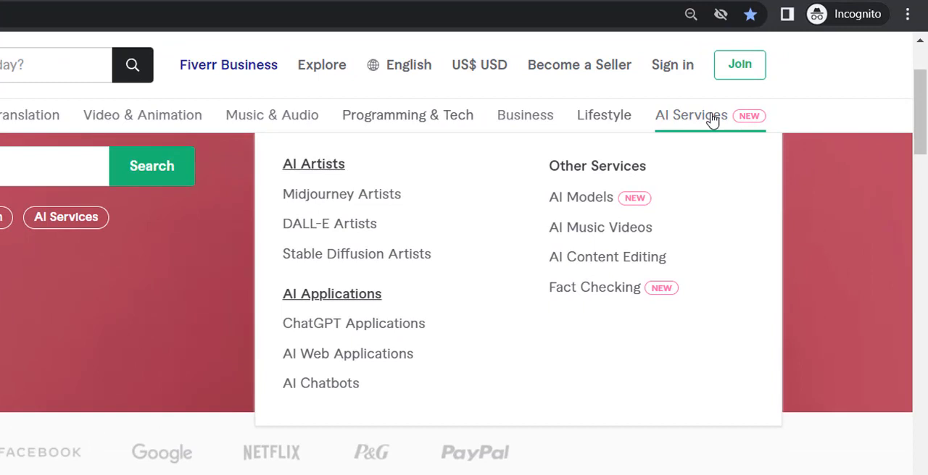
{"action": "mouse_move", "coordinate": [702, 119]}
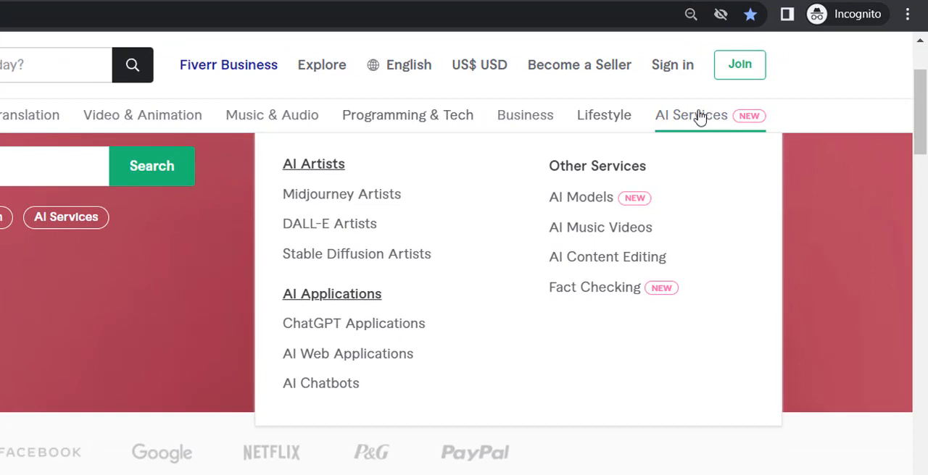
{"action": "mouse_move", "coordinate": [362, 276]}
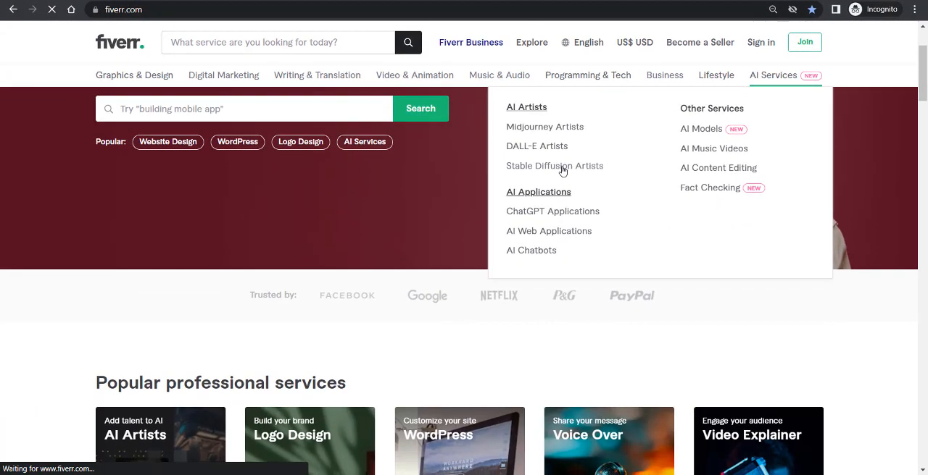
Step: Open Fiverr's Stable Diffusion Artists listings (642 services) and scroll through the gigs
{"action": "left_click", "coordinate": [553, 165]}
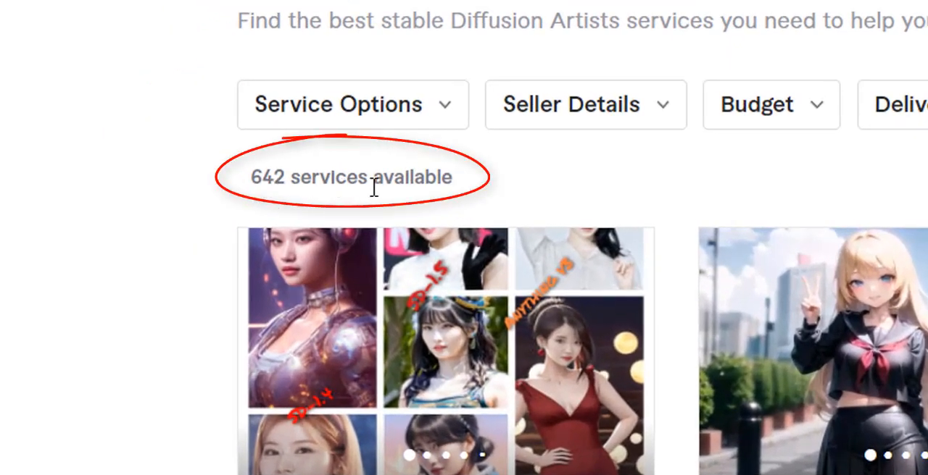
{"action": "scroll", "scroll_direction": "down", "scroll_amount": 3}
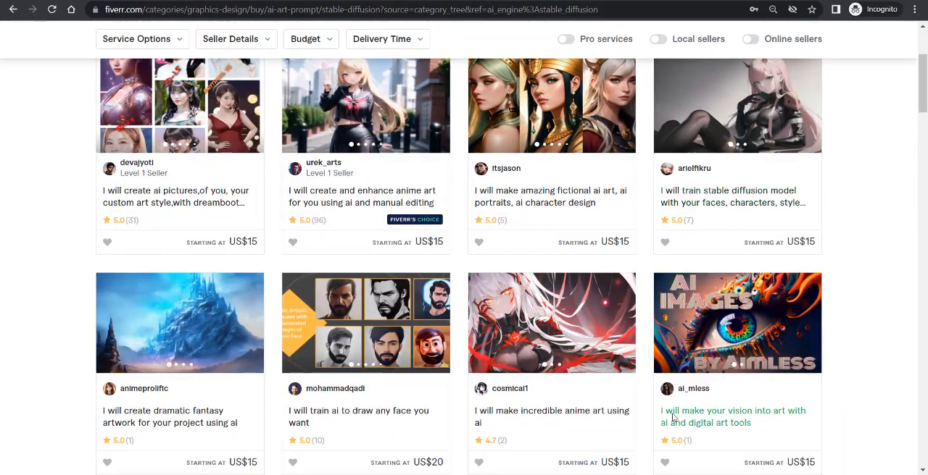
{"action": "scroll", "scroll_direction": "down", "scroll_amount": 3}
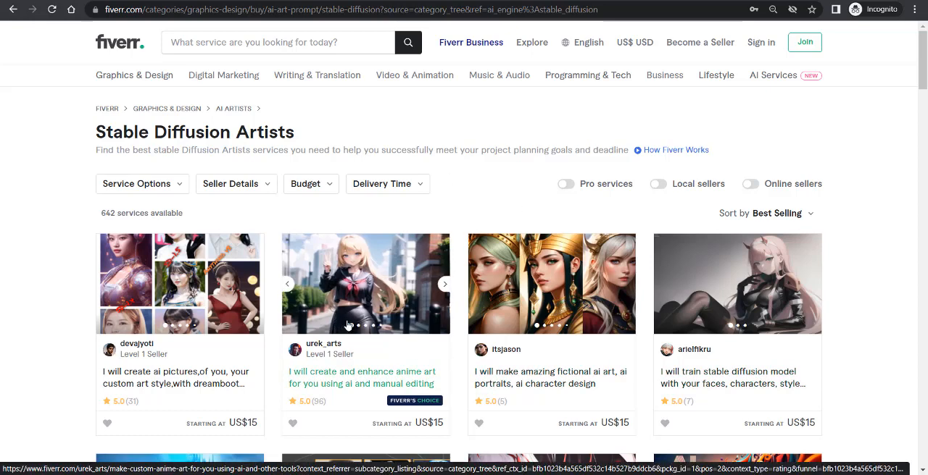
Step: Scroll further through the Stable Diffusion gig grid, then switch to the lexica.art tab
{"action": "scroll", "scroll_direction": "down", "scroll_amount": 3}
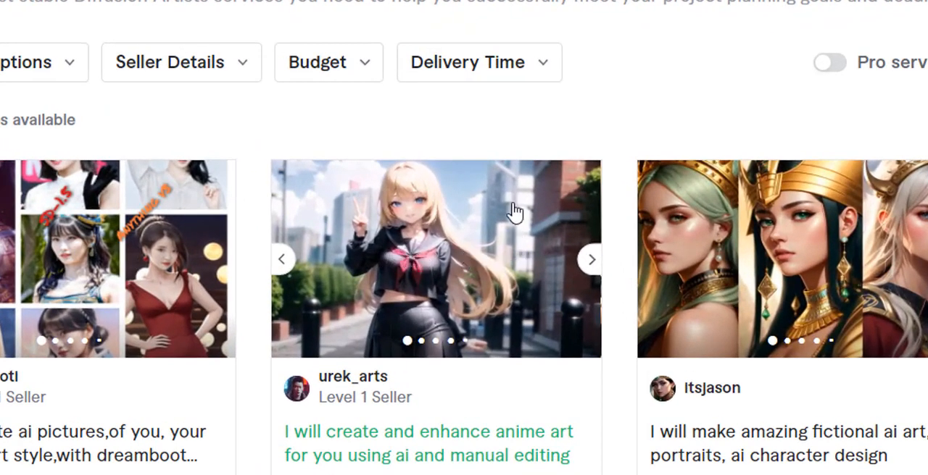
{"action": "mouse_move", "coordinate": [405, 290]}
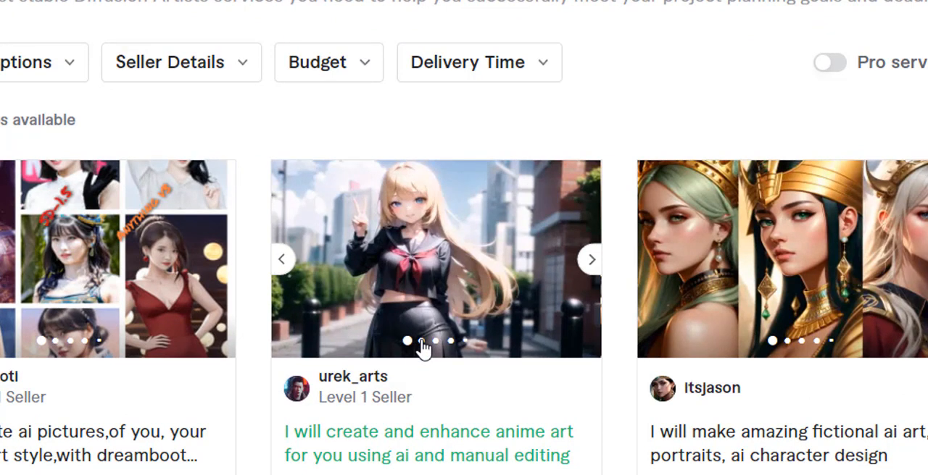
{"action": "mouse_move", "coordinate": [326, 217]}
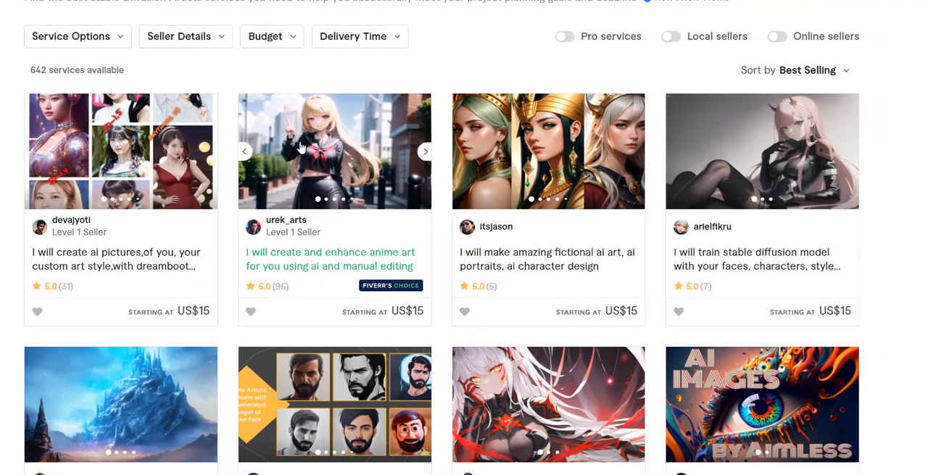
{"action": "mouse_move", "coordinate": [325, 183]}
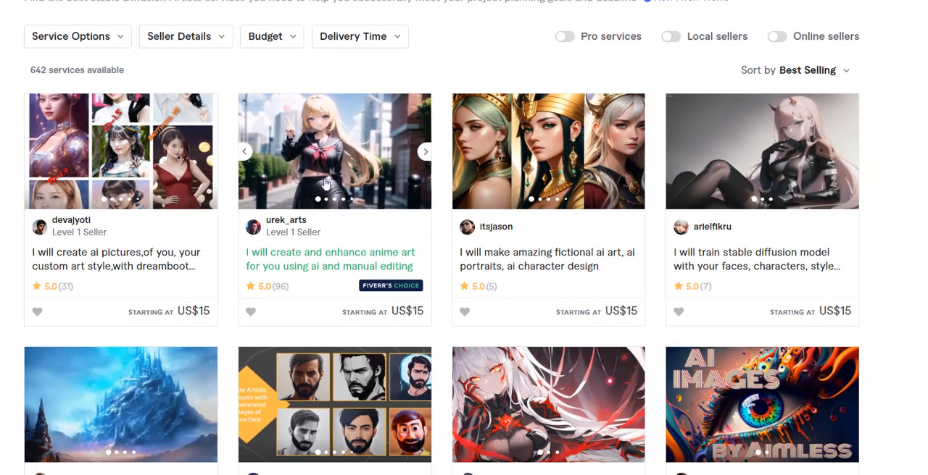
{"action": "scroll", "scroll_direction": "down", "scroll_amount": 3}
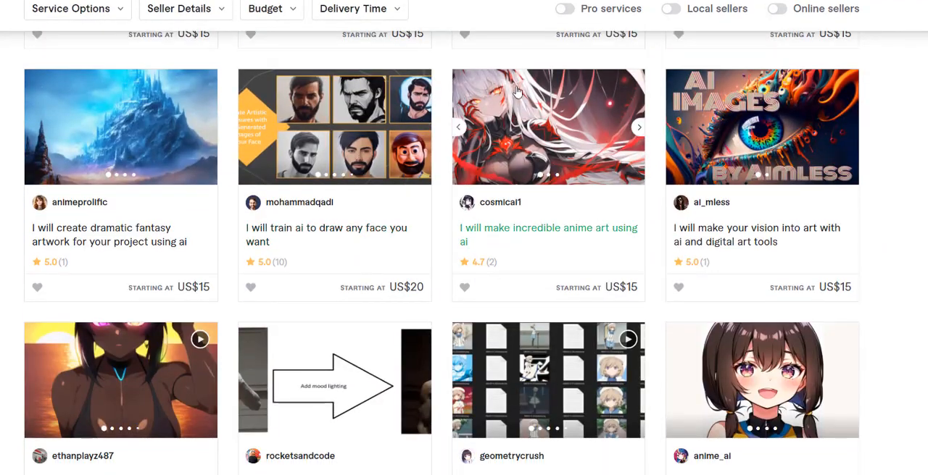
{"action": "scroll", "scroll_direction": "down", "scroll_amount": 3}
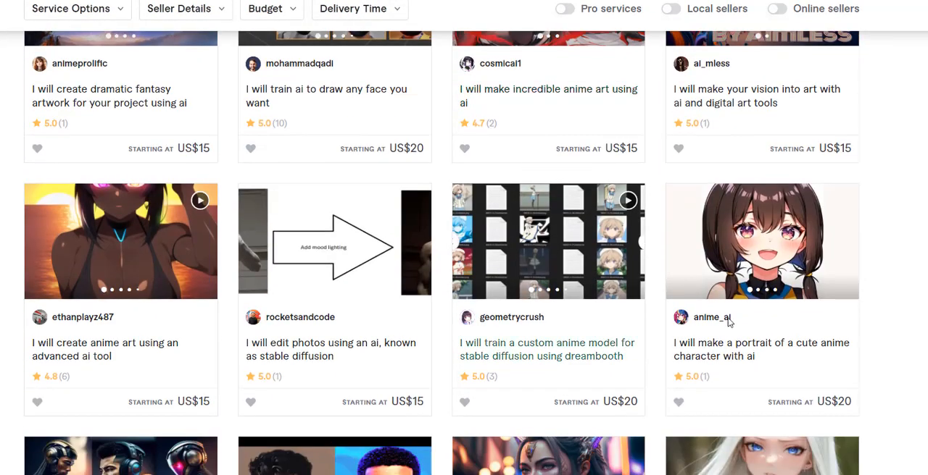
{"action": "scroll", "scroll_direction": "down", "scroll_amount": 3}
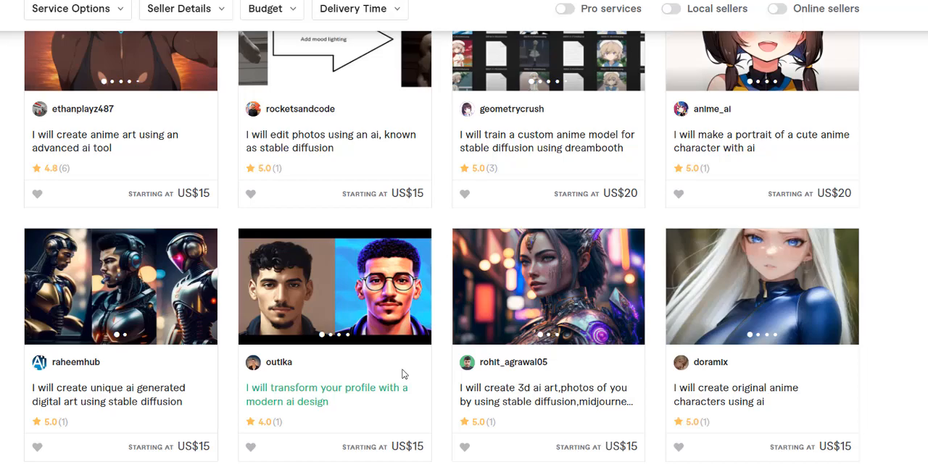
{"action": "scroll", "scroll_direction": "up", "scroll_amount": 3}
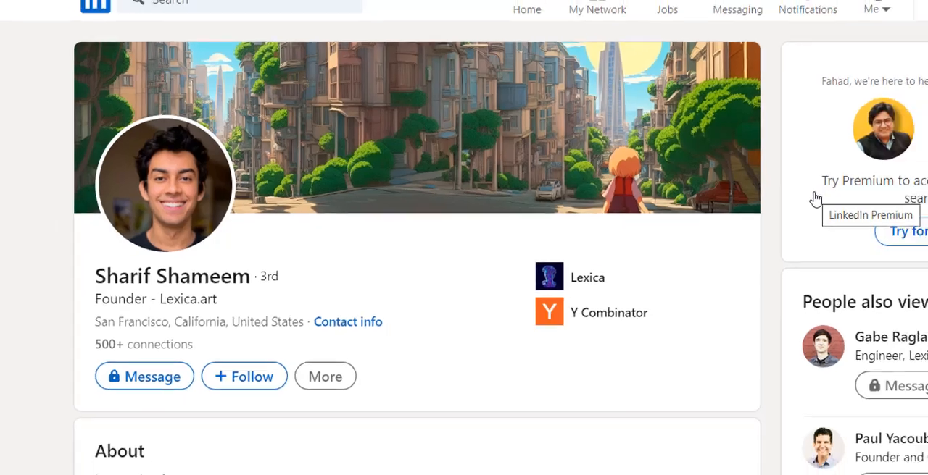
{"action": "left_click", "coordinate": [584, 277]}
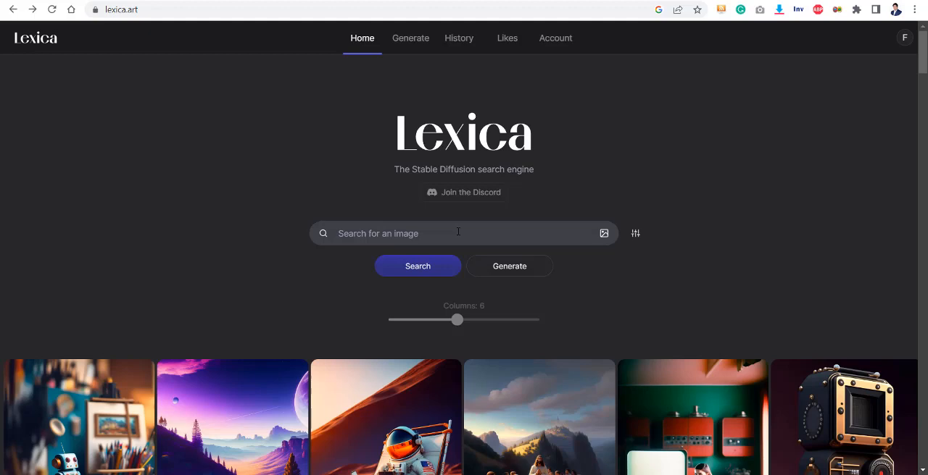
{"action": "scroll", "scroll_direction": "down", "scroll_amount": 3}
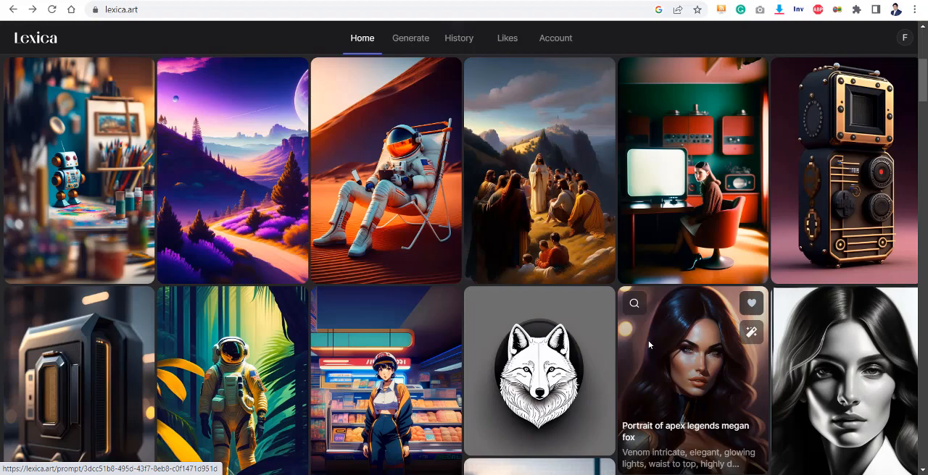
{"action": "mouse_move", "coordinate": [633, 289]}
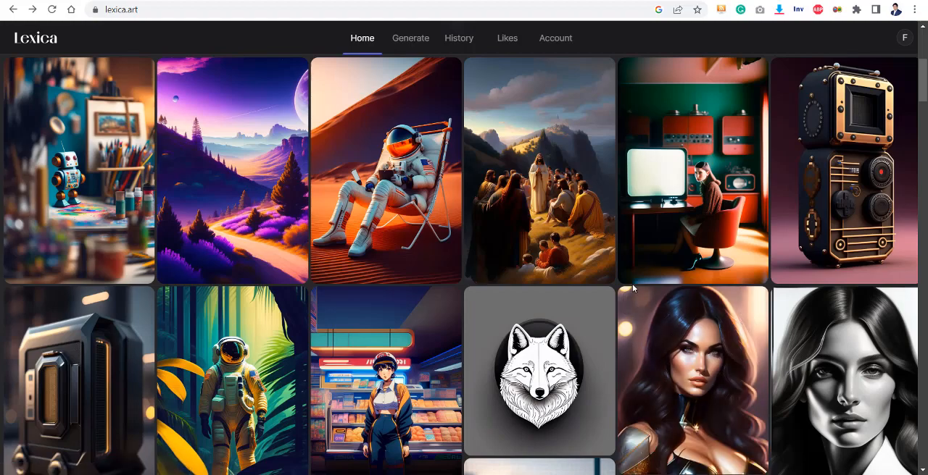
{"action": "scroll", "scroll_direction": "down", "scroll_amount": 3}
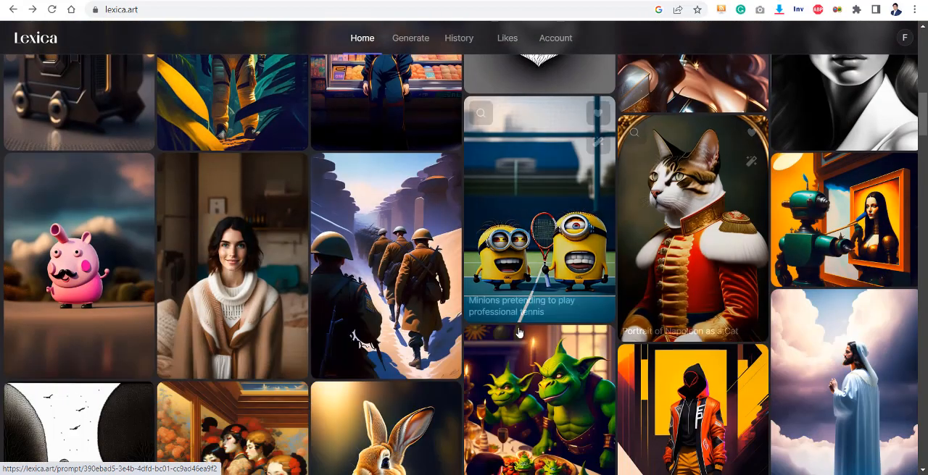
{"action": "scroll", "scroll_direction": "down", "scroll_amount": 3}
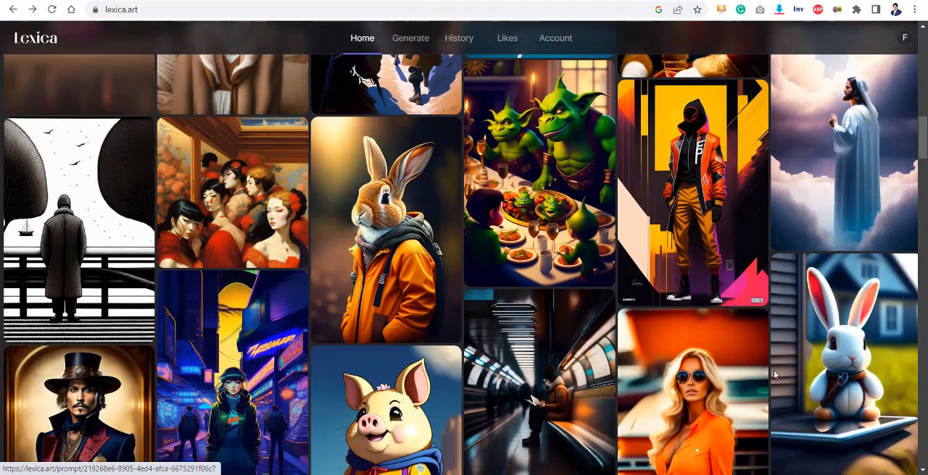
{"action": "scroll", "scroll_direction": "down", "scroll_amount": 3}
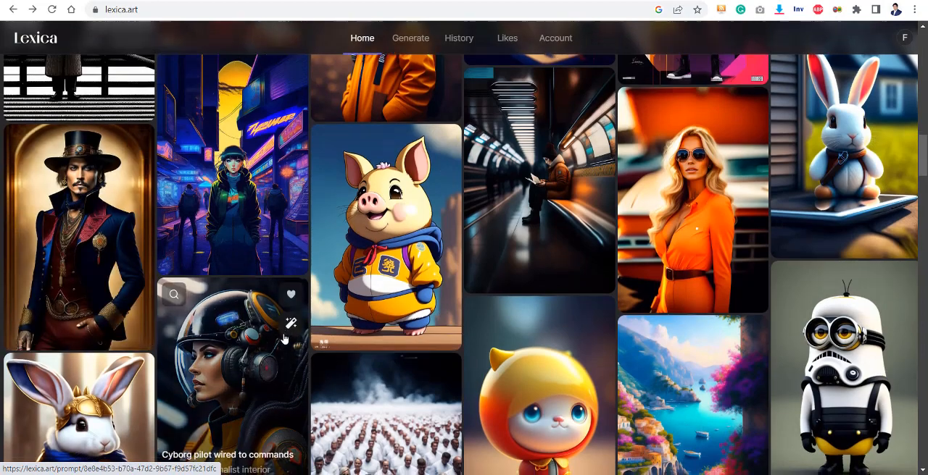
{"action": "scroll", "scroll_direction": "down", "scroll_amount": 3}
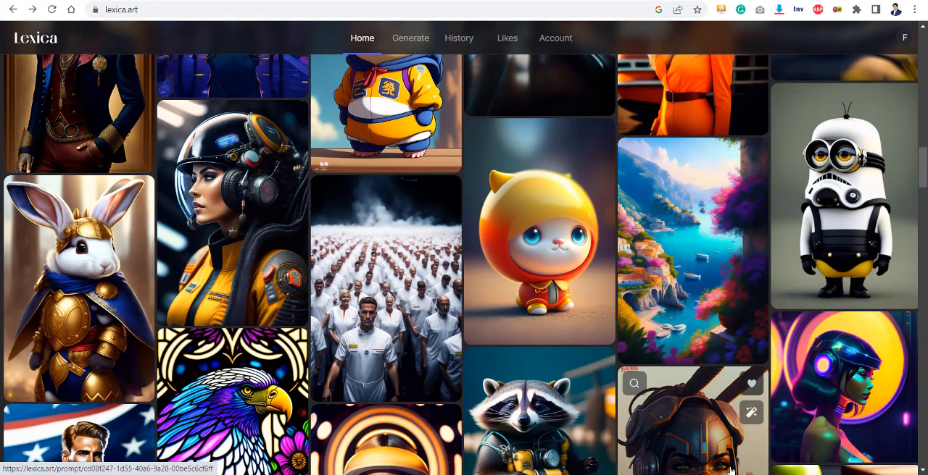
{"action": "scroll", "scroll_direction": "up", "scroll_amount": 3}
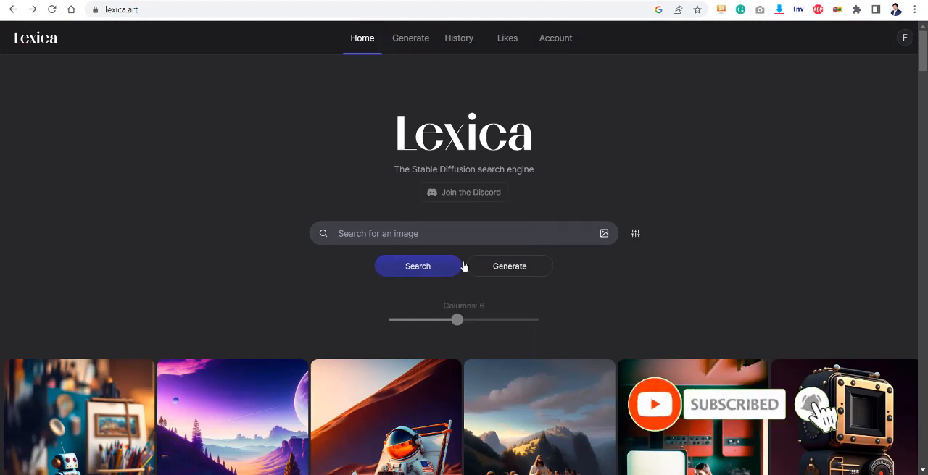
Step: Search Lexica's image library for 'ninja turtle', returning 1,831 results
{"action": "left_click", "coordinate": [444, 233]}
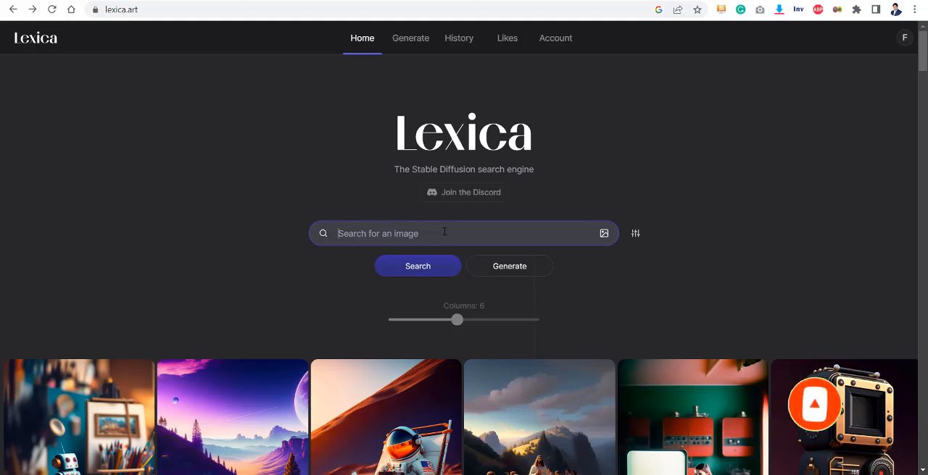
{"action": "type", "text": "turtle"}
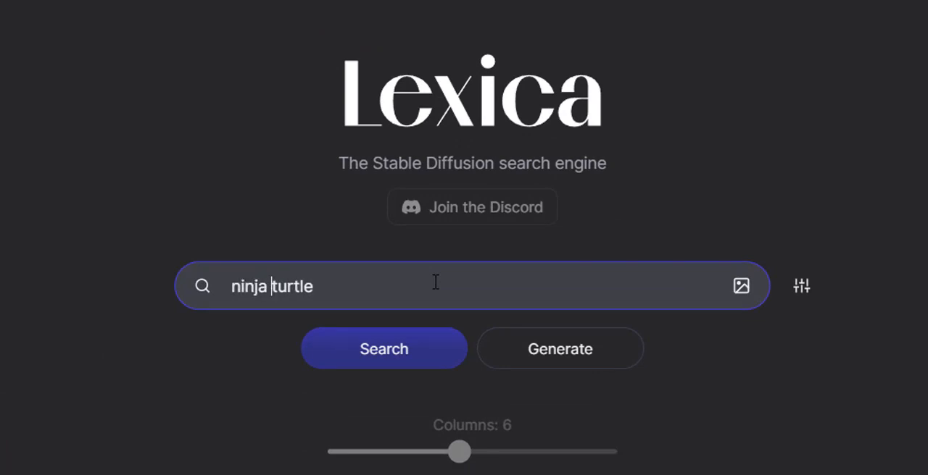
{"action": "left_click", "coordinate": [384, 349]}
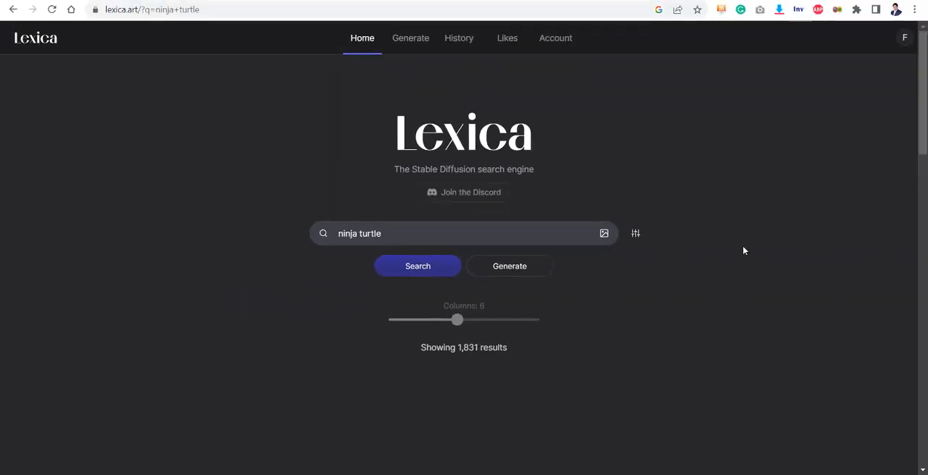
Step: Browse the ninja turtle results and open 'Ninja turtles eating pizza in a sewer'
{"action": "scroll", "scroll_direction": "down", "scroll_amount": 3}
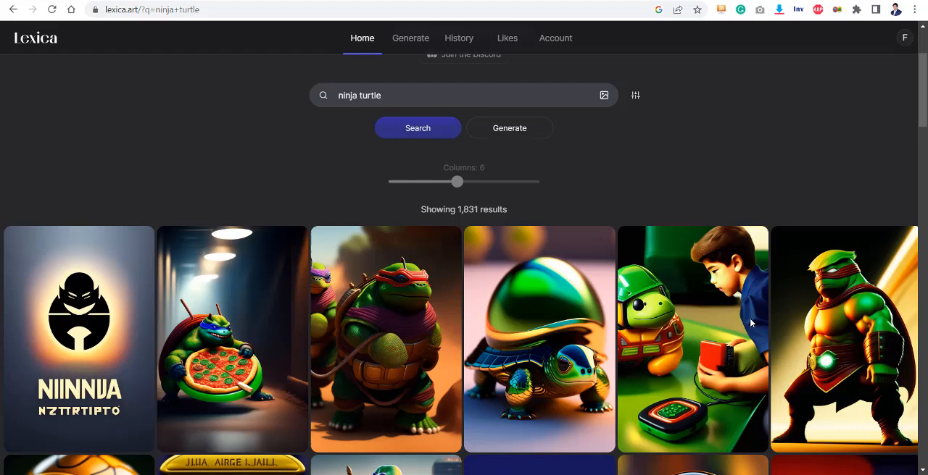
{"action": "scroll", "scroll_direction": "down", "scroll_amount": 3}
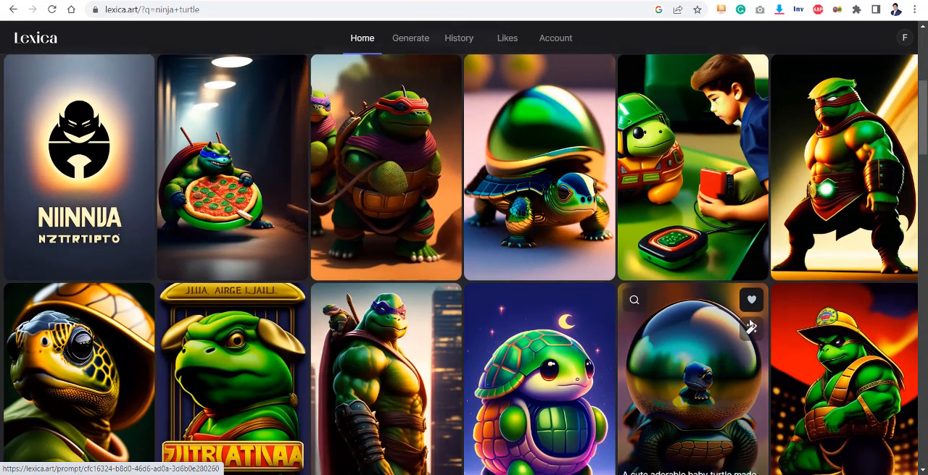
{"action": "scroll", "scroll_direction": "down", "scroll_amount": 3}
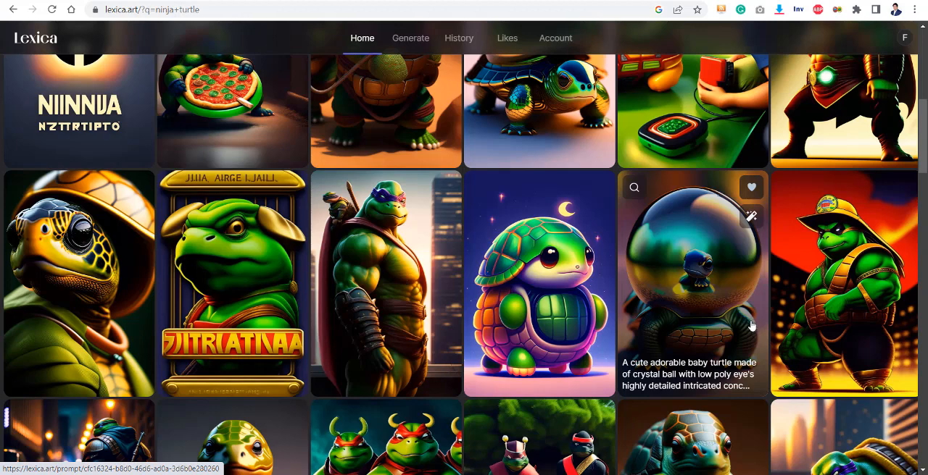
{"action": "mouse_move", "coordinate": [402, 262]}
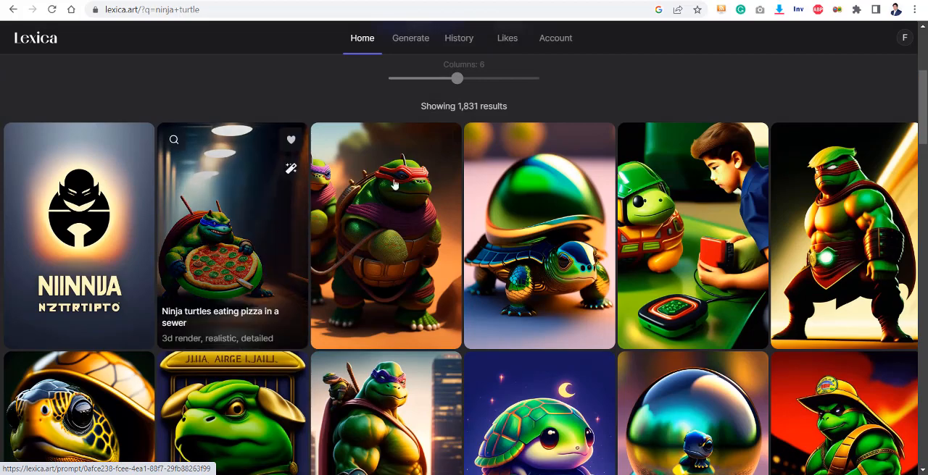
{"action": "left_click", "coordinate": [231, 246]}
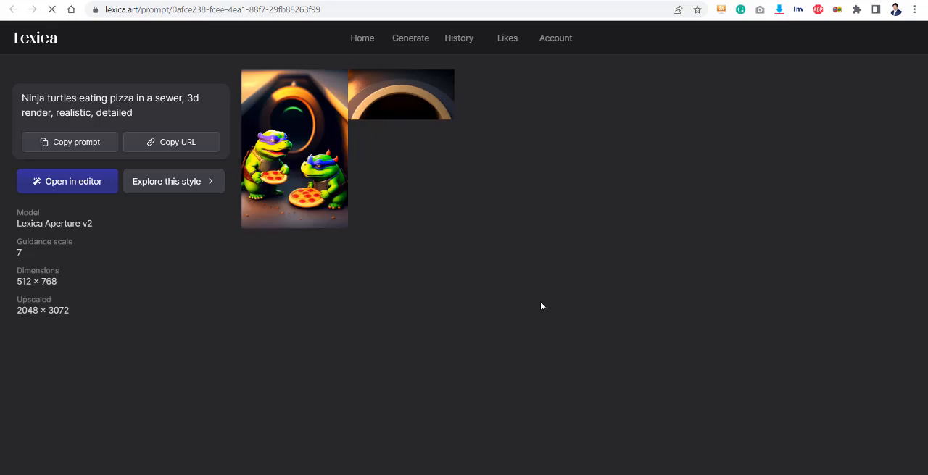
{"action": "double_click", "coordinate": [73, 113]}
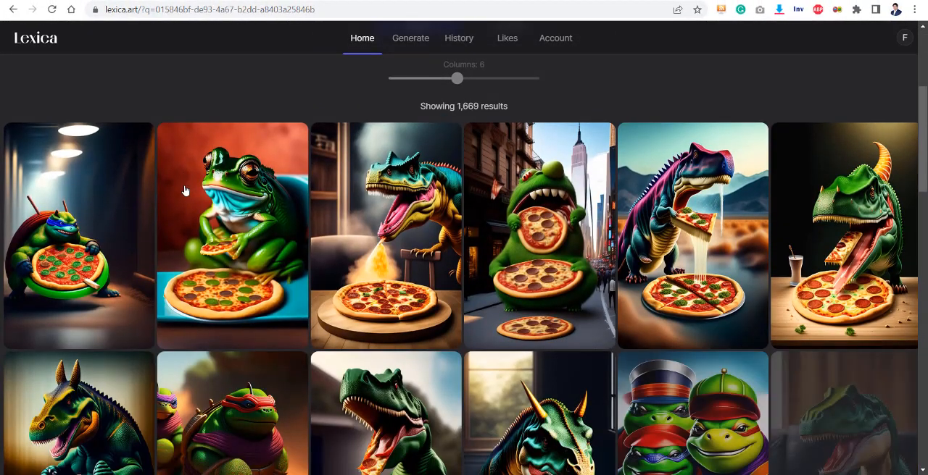
{"action": "mouse_move", "coordinate": [861, 287]}
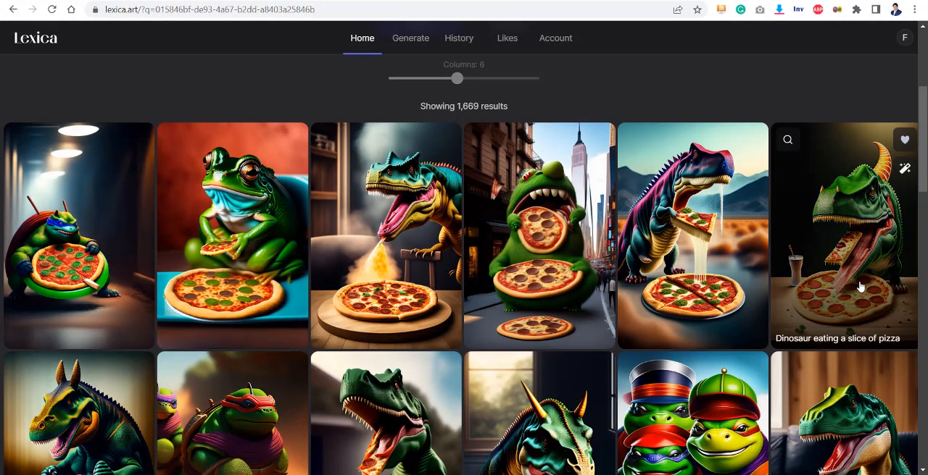
{"action": "mouse_move", "coordinate": [782, 245]}
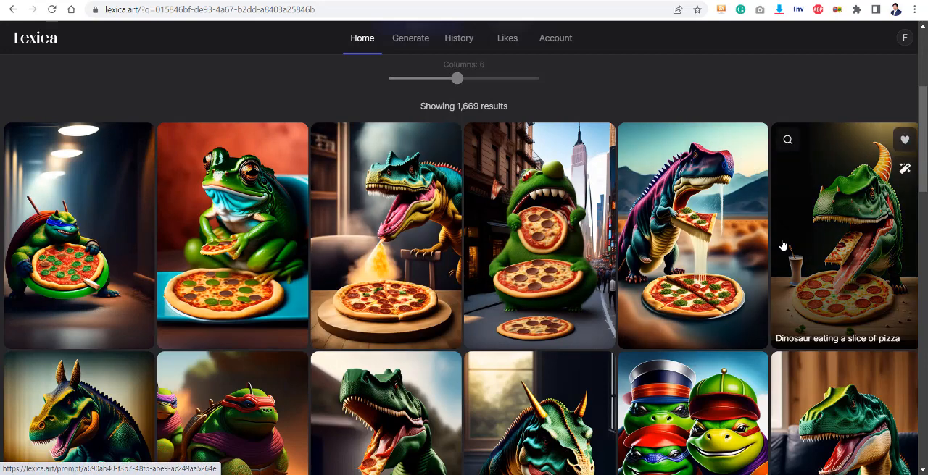
{"action": "mouse_move", "coordinate": [242, 300]}
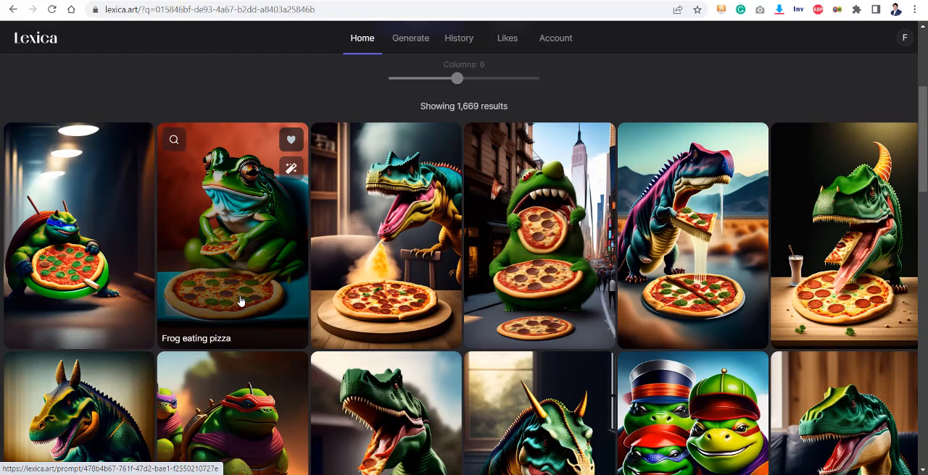
{"action": "scroll", "scroll_direction": "down", "scroll_amount": 3}
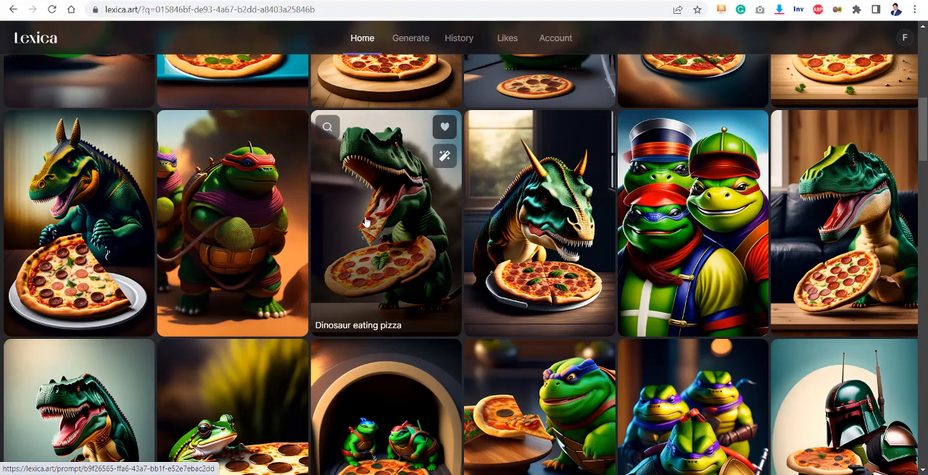
{"action": "mouse_move", "coordinate": [360, 229]}
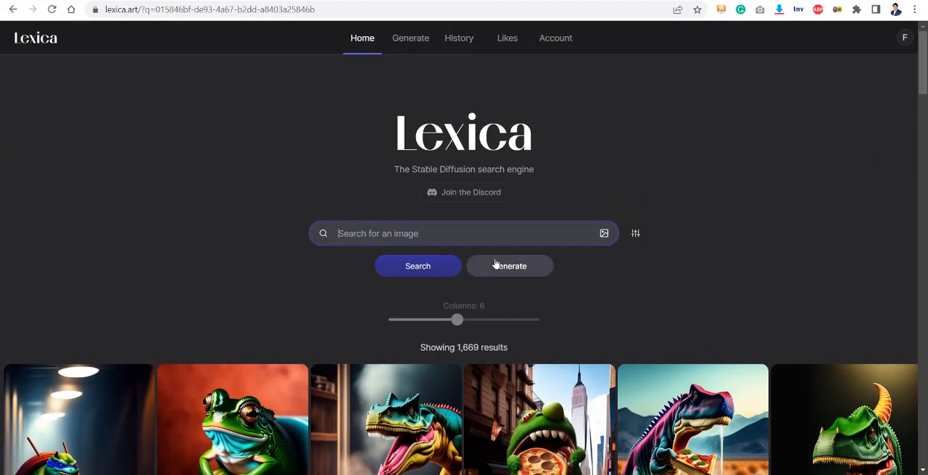
{"action": "mouse_move", "coordinate": [512, 272]}
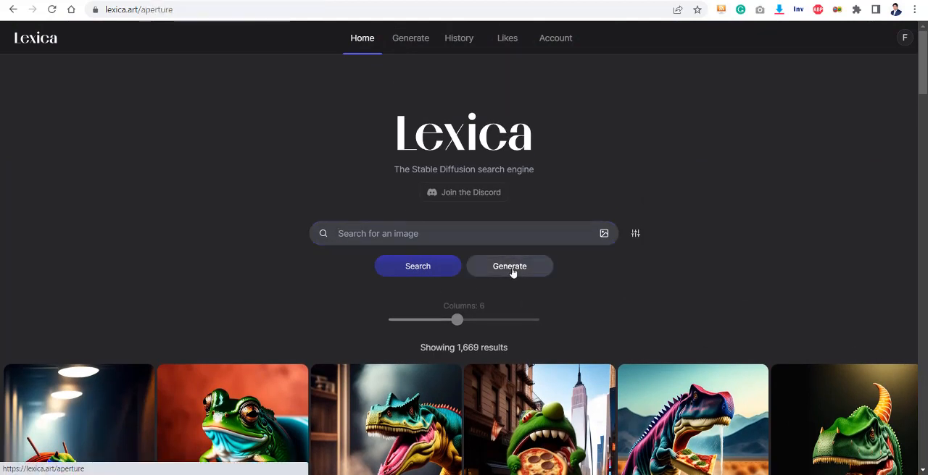
Step: Generate four 'angry batman' images on Lexica's Generate page and scroll through them
{"action": "left_click", "coordinate": [509, 266]}
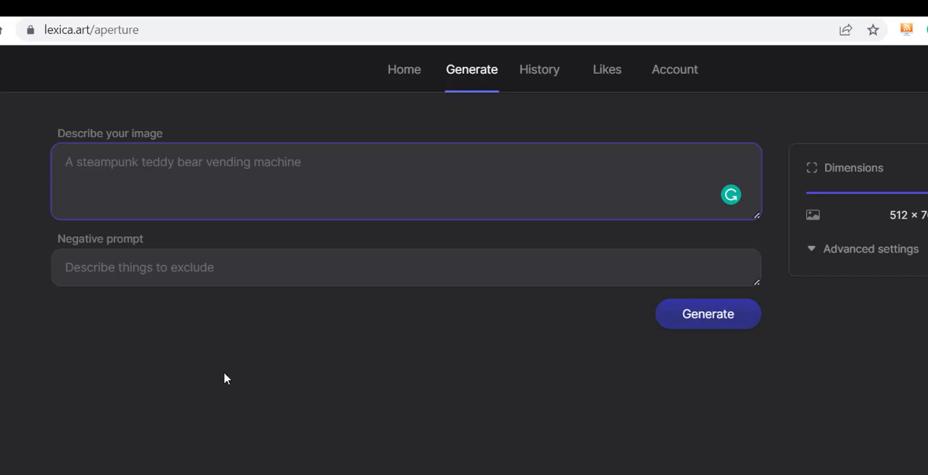
{"action": "mouse_move", "coordinate": [217, 387]}
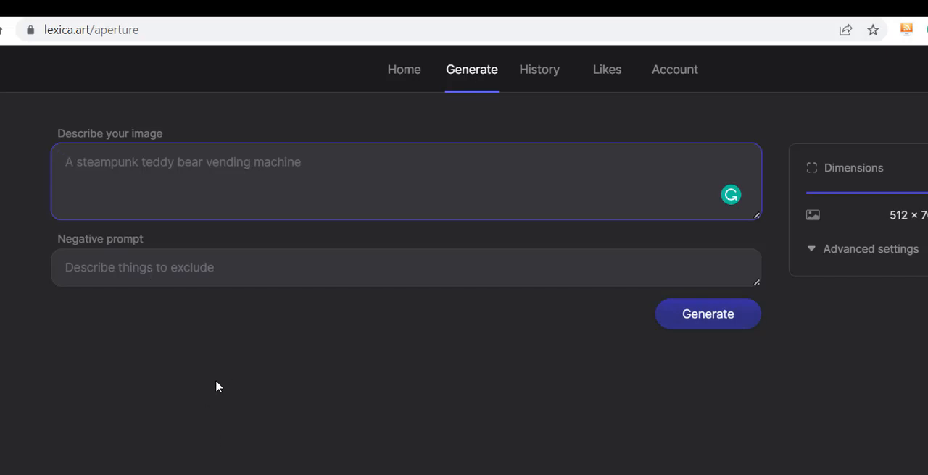
{"action": "type", "text": "angry batman"}
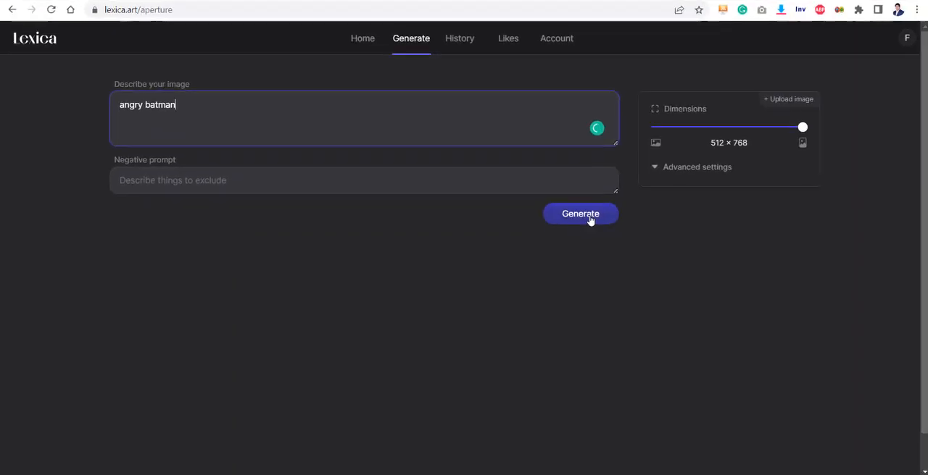
{"action": "left_click", "coordinate": [579, 213]}
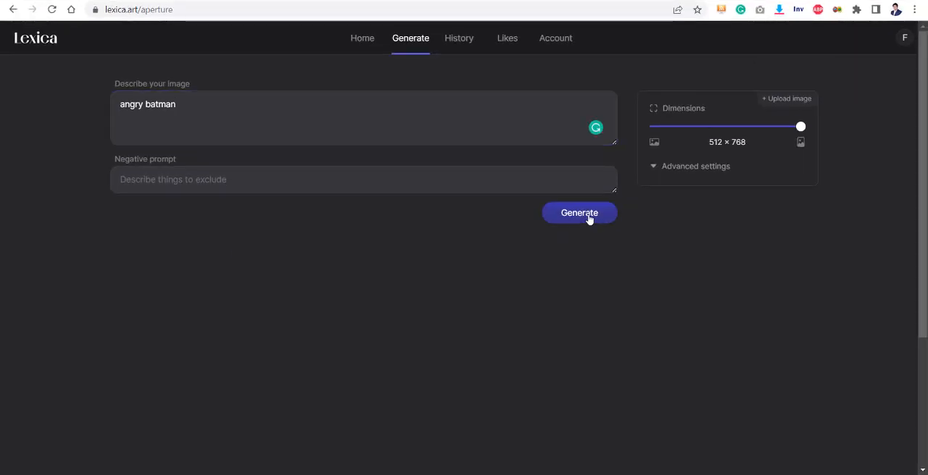
{"action": "left_click", "coordinate": [579, 212]}
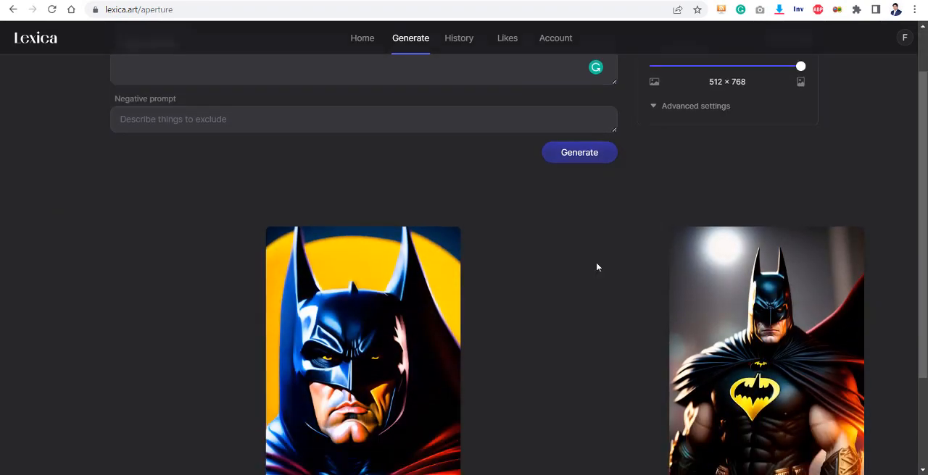
{"action": "scroll", "scroll_direction": "down", "scroll_amount": 3}
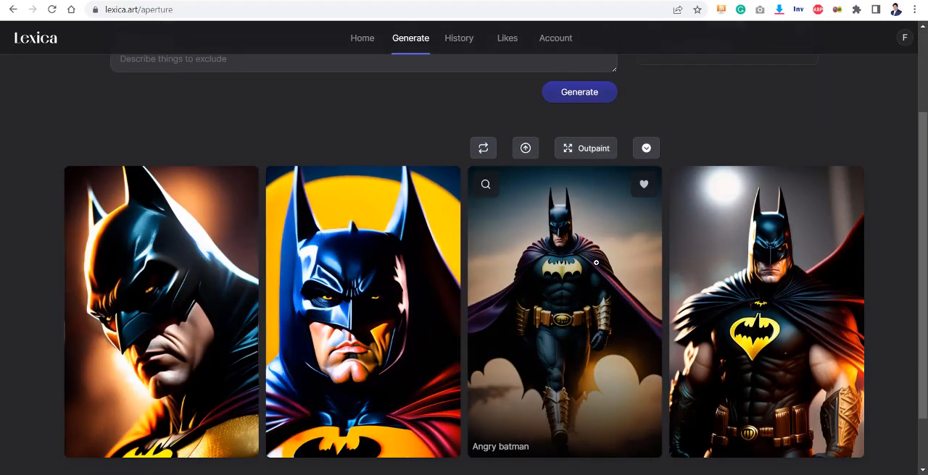
{"action": "scroll", "scroll_direction": "down", "scroll_amount": 3}
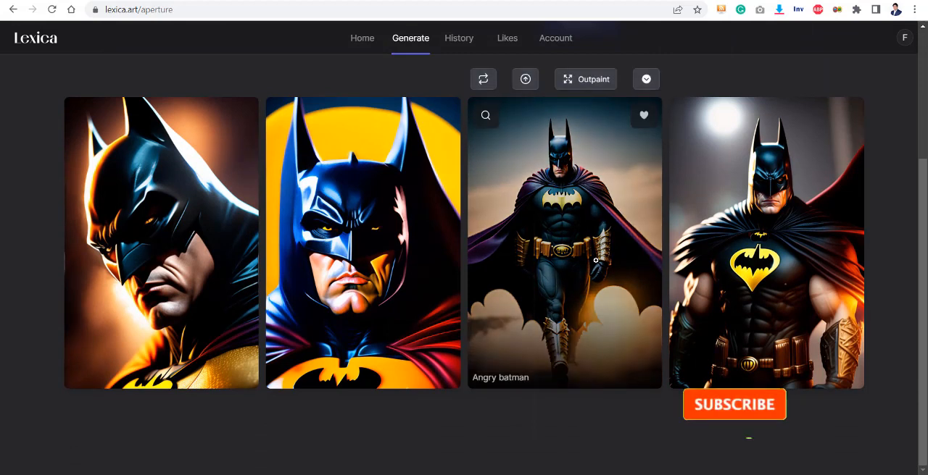
{"action": "left_click", "coordinate": [734, 404]}
{"action": "type", "text": "2"}
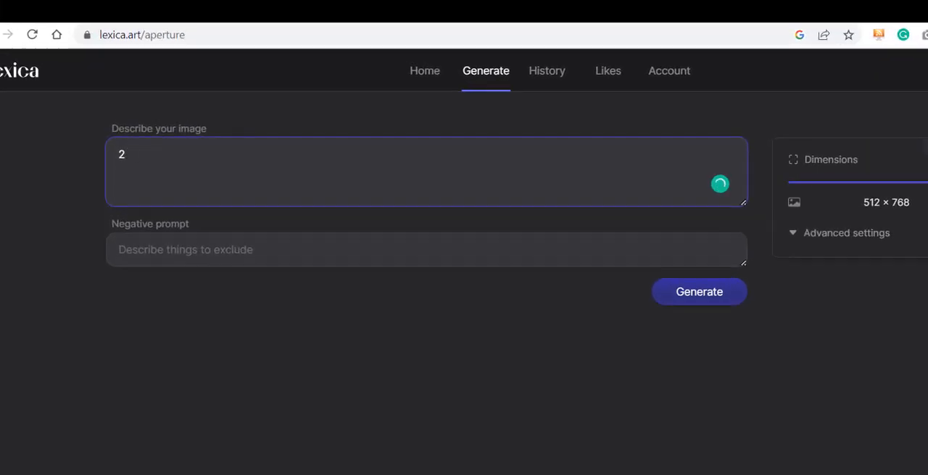
Step: Generate four images from the prompt '2 worried boys lost in a dark jungle'
{"action": "type", "text": "worried b"}
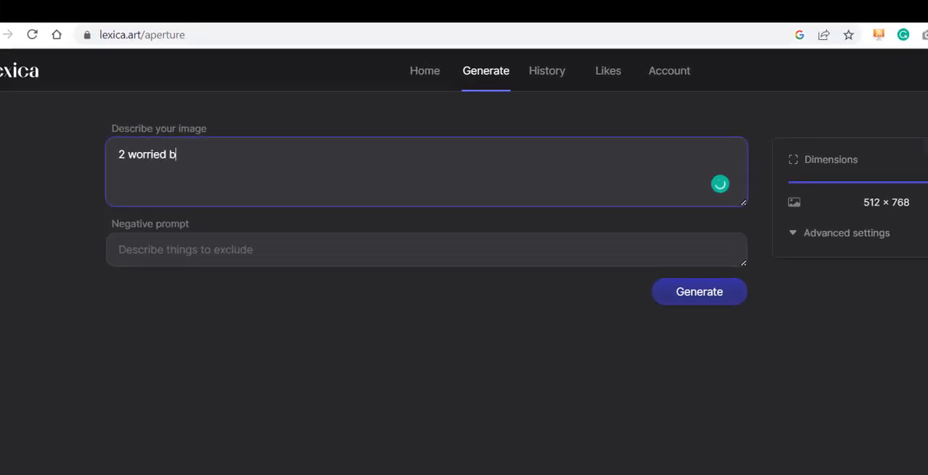
{"action": "type", "text": "oys lost in a"}
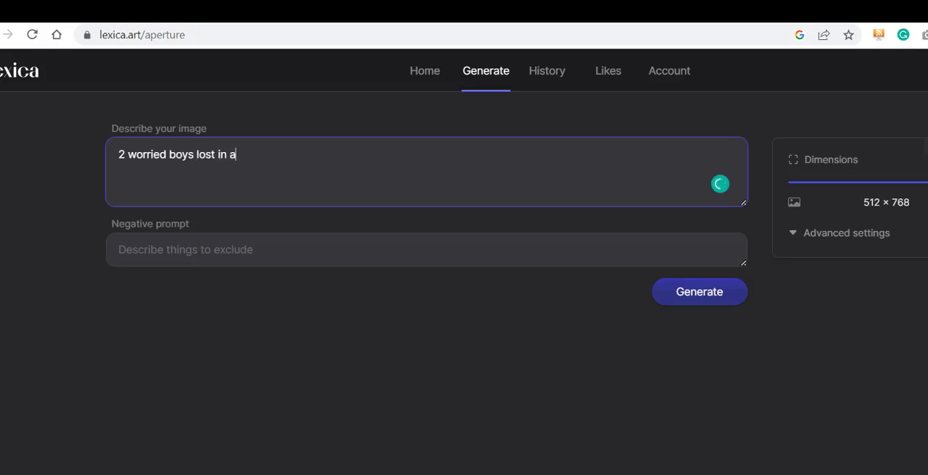
{"action": "type", "text": "dark"}
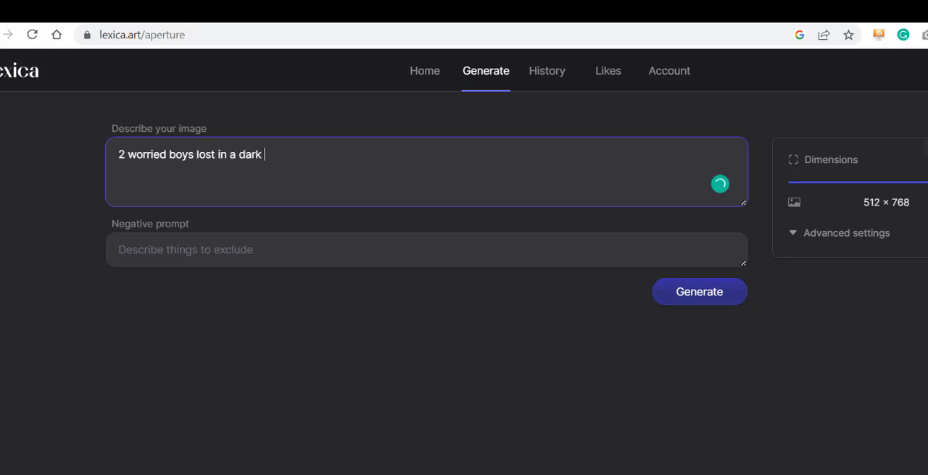
{"action": "type", "text": "jungle"}
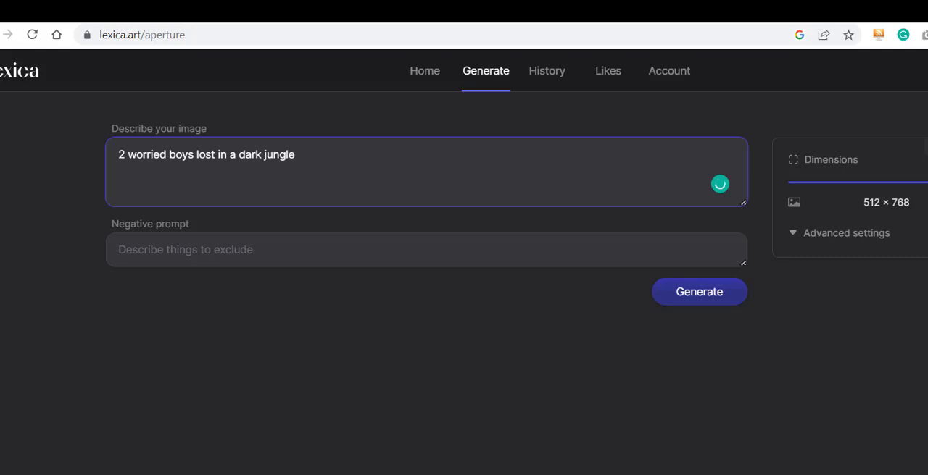
{"action": "left_click", "coordinate": [692, 288]}
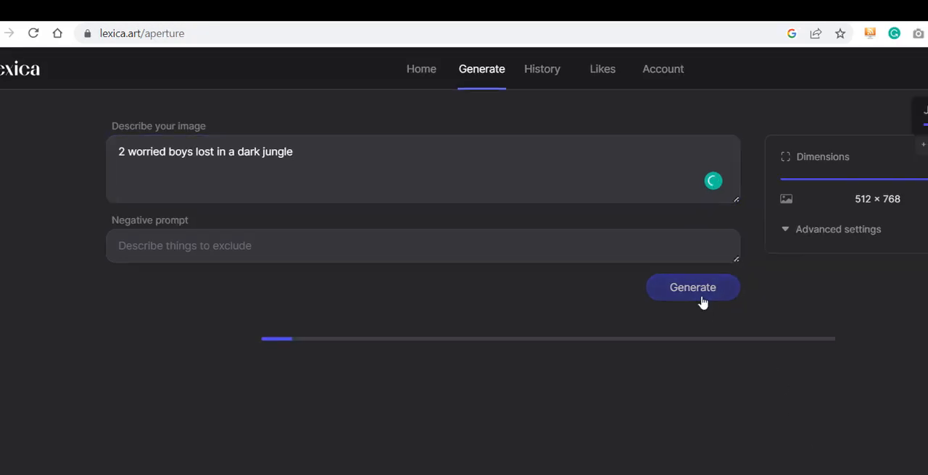
{"action": "left_click", "coordinate": [692, 287]}
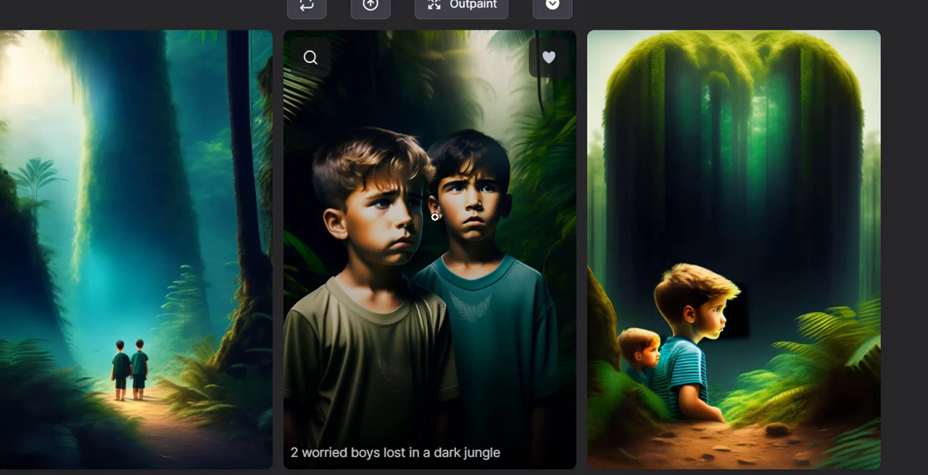
{"action": "mouse_move", "coordinate": [438, 231]}
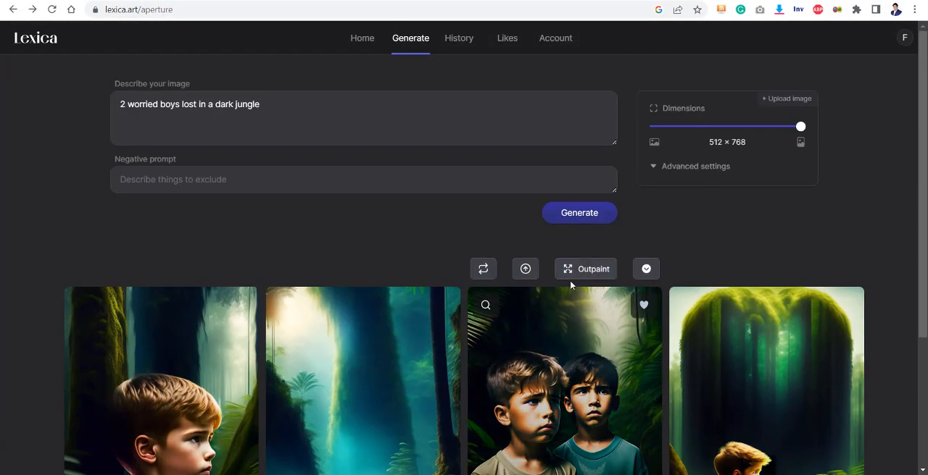
{"action": "mouse_move", "coordinate": [595, 296]}
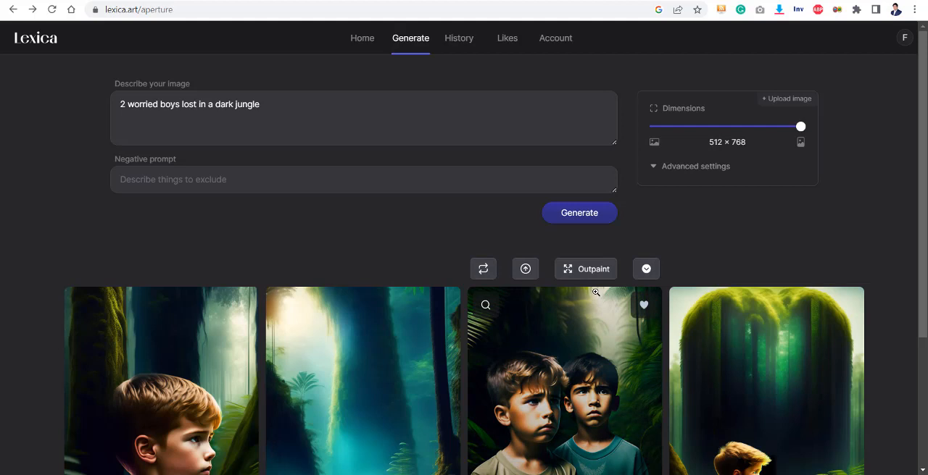
{"action": "mouse_move", "coordinate": [558, 343]}
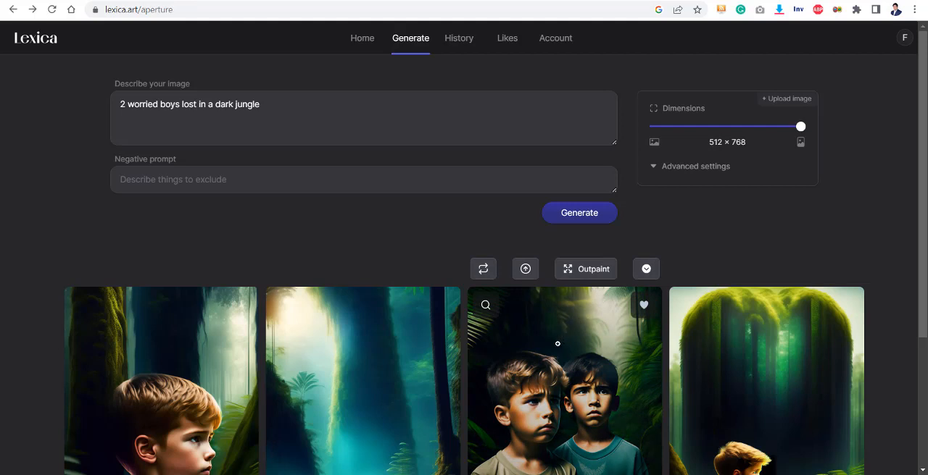
{"action": "mouse_move", "coordinate": [558, 308]}
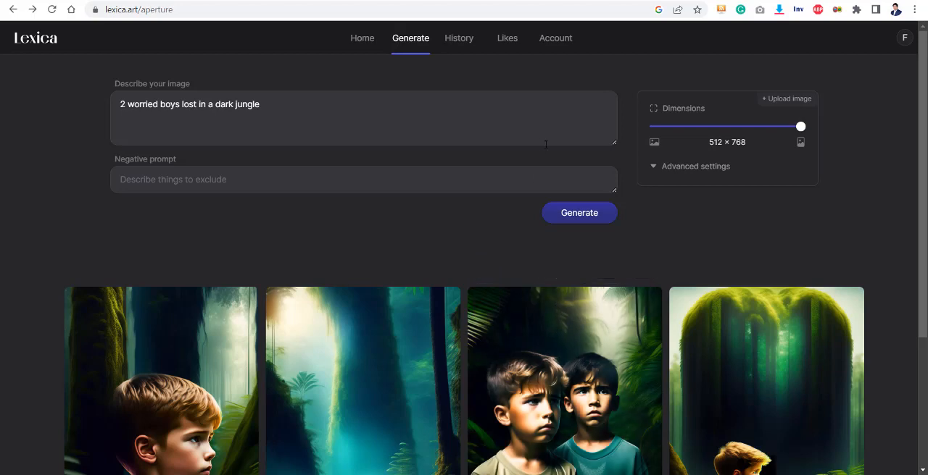
{"action": "left_click", "coordinate": [555, 38]}
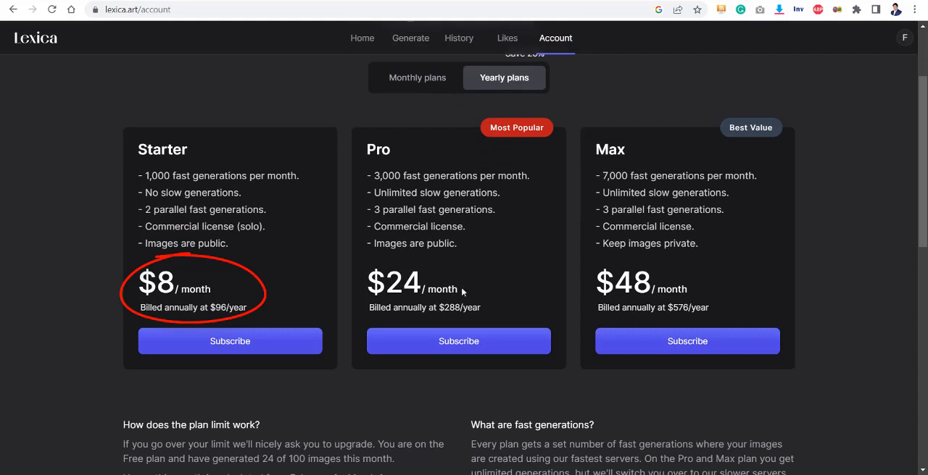
{"action": "mouse_move", "coordinate": [145, 206]}
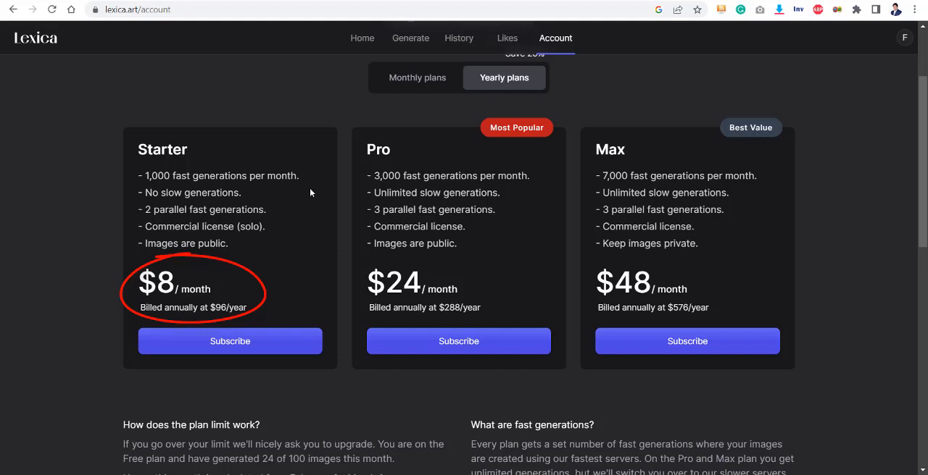
{"action": "mouse_move", "coordinate": [423, 93]}
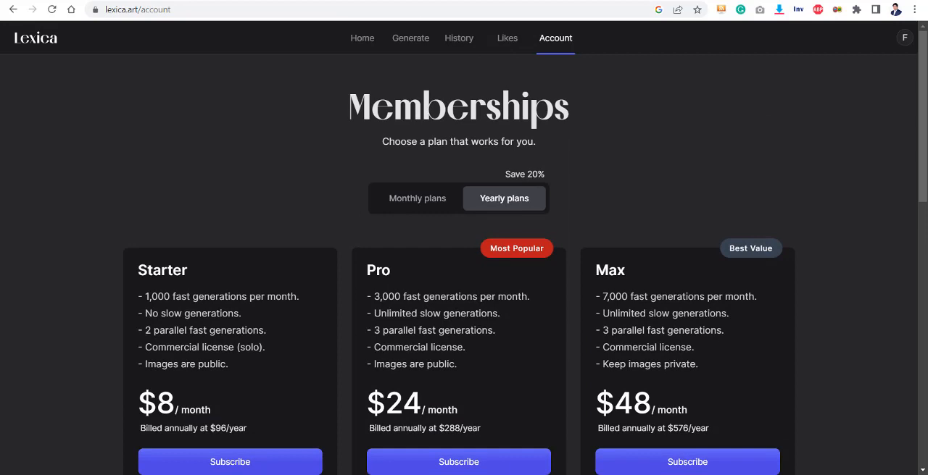
{"action": "mouse_move", "coordinate": [575, 341]}
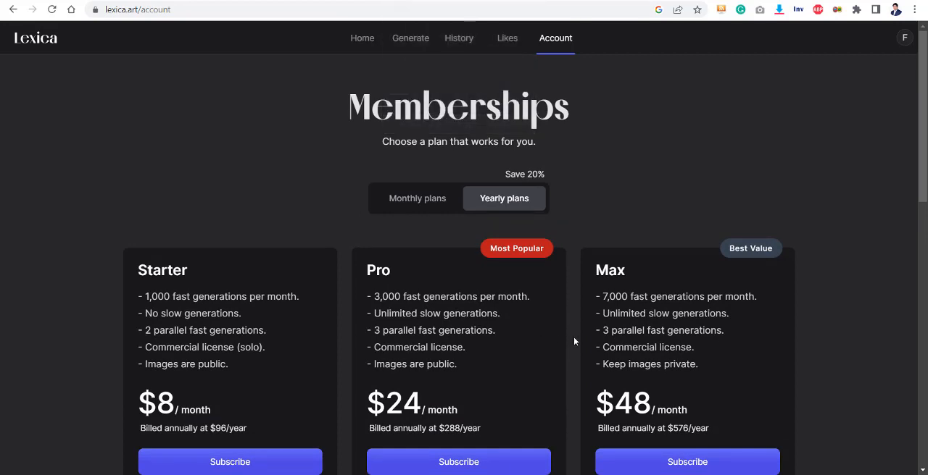
{"action": "mouse_move", "coordinate": [569, 345]}
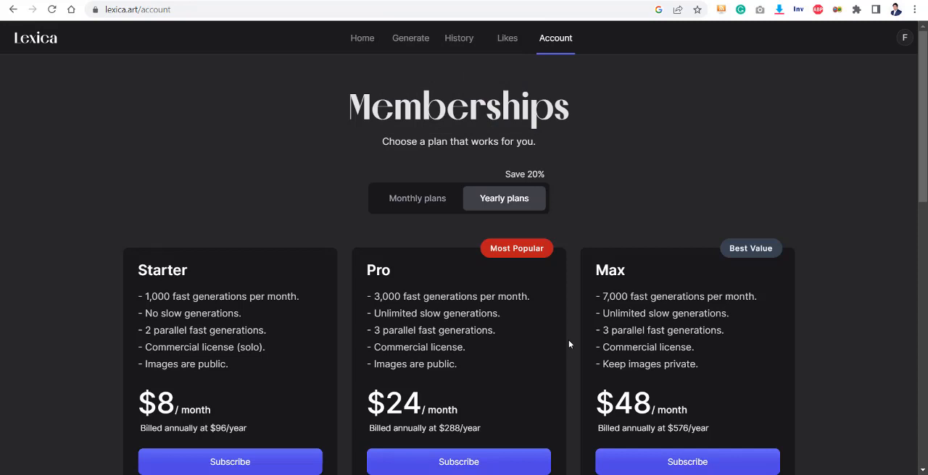
{"action": "mouse_move", "coordinate": [883, 440]}
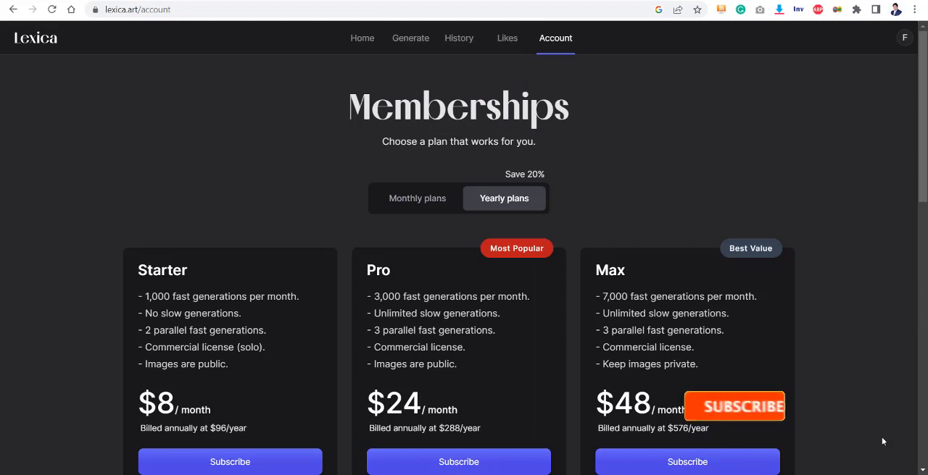
Step: View the yearly Starter, Pro and Max plans at the top of the Memberships page
{"action": "left_click", "coordinate": [735, 407]}
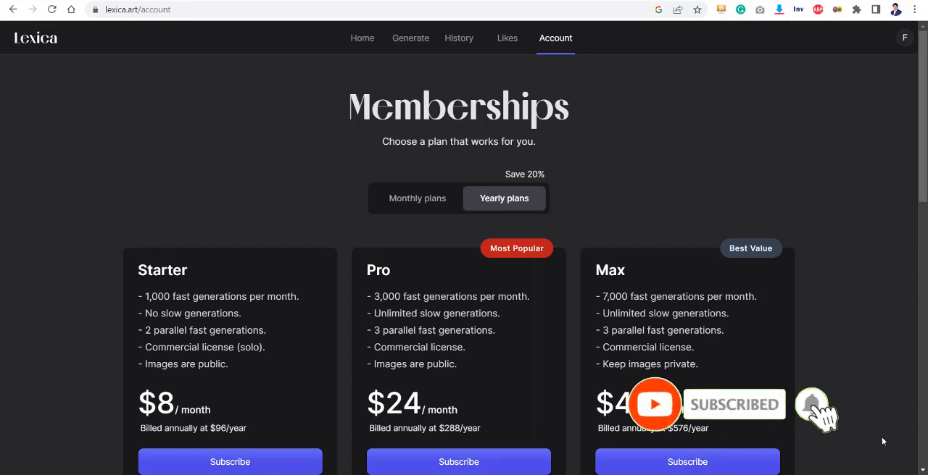